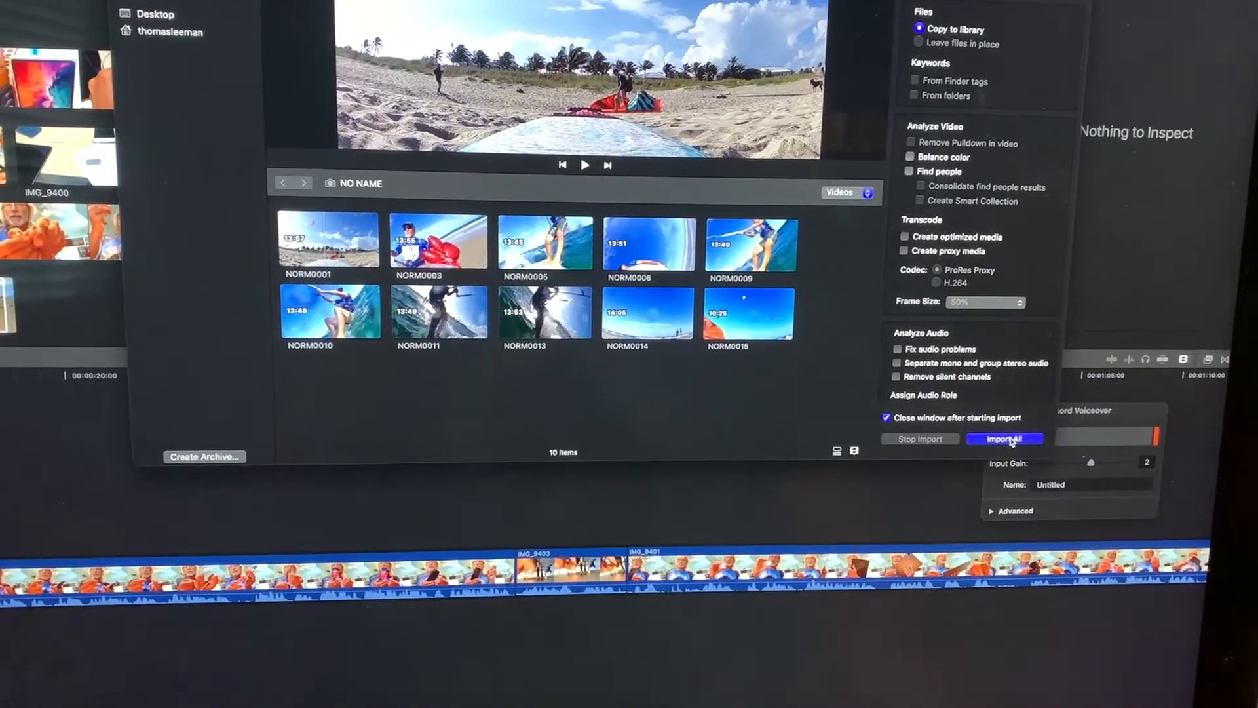
- Import all kitesurfing clips from the NO NAME card into the library event
left_click(1004, 438)
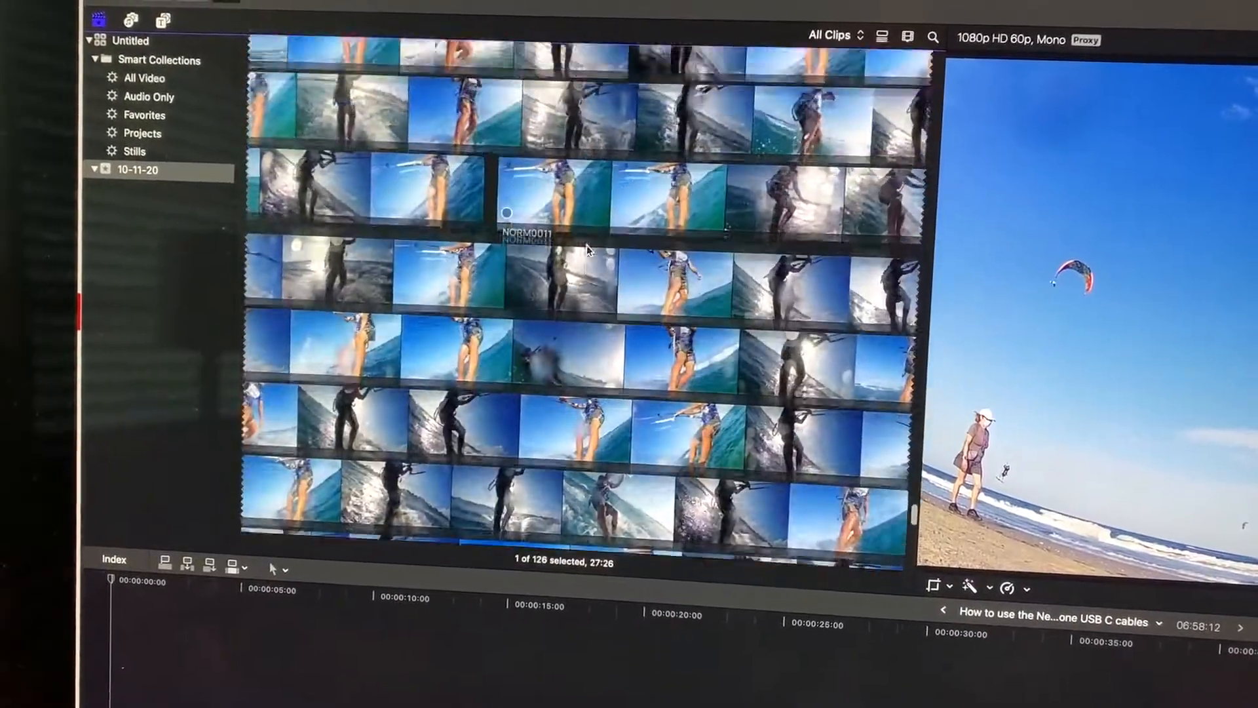
- Scroll through the imported kitesurfing filmstrips in the 10-11-20 event browser
scroll("down", 3)
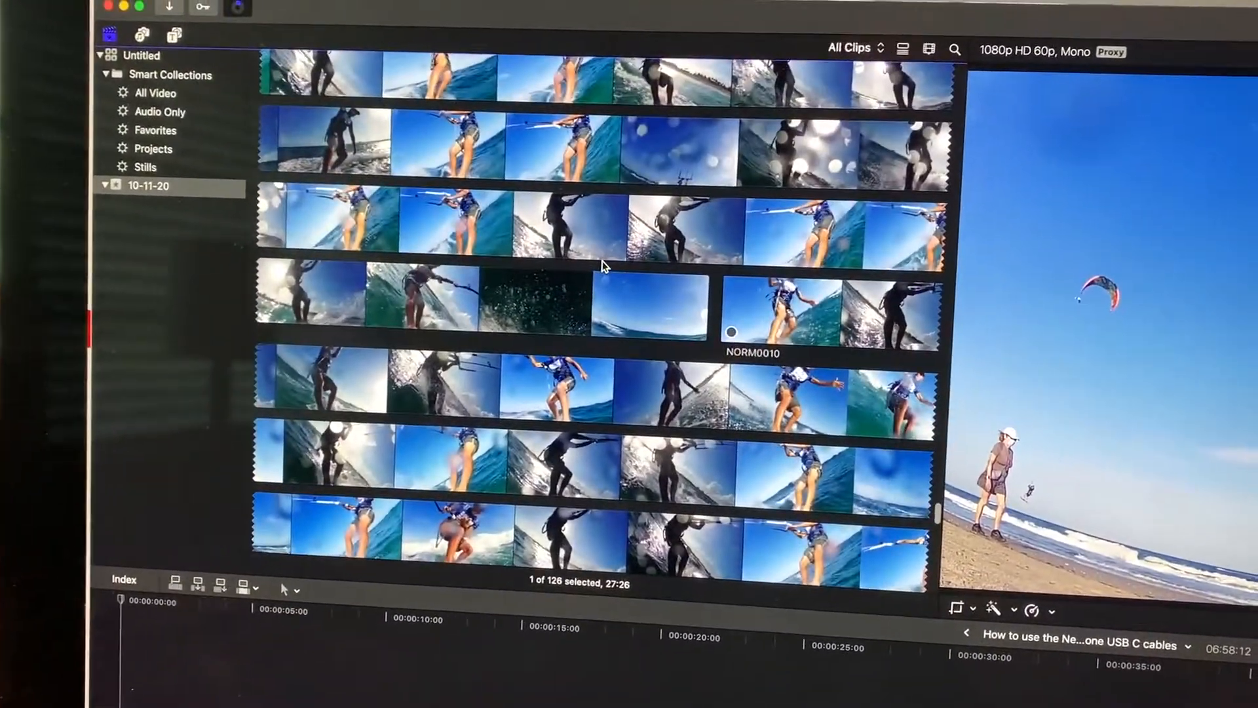